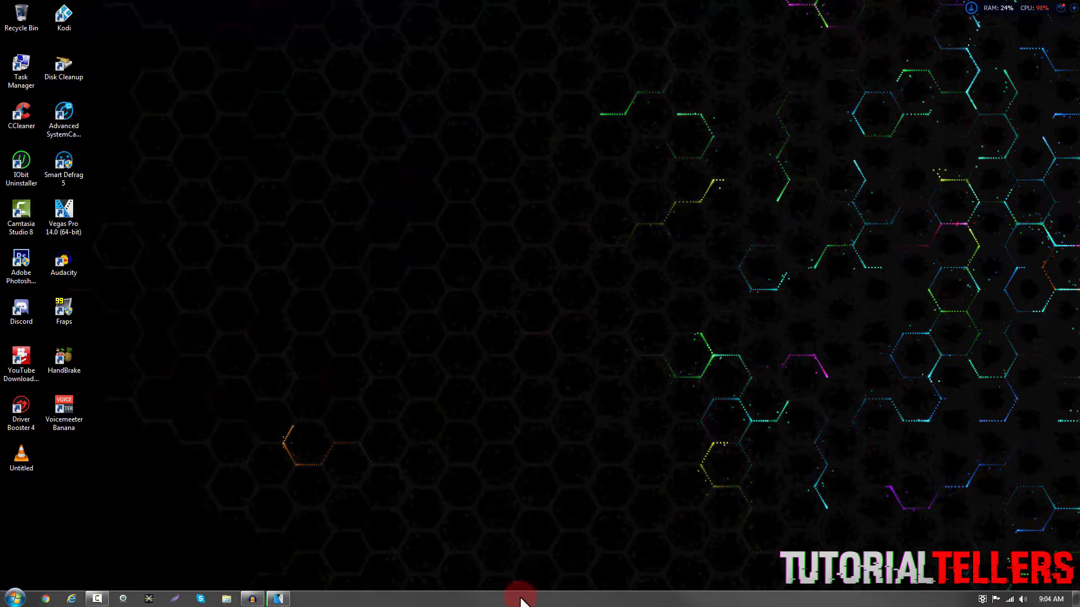
# Bring up the taskbar shortcut menu that offers Start Task Manager
pyautogui.rightClick(519, 597)
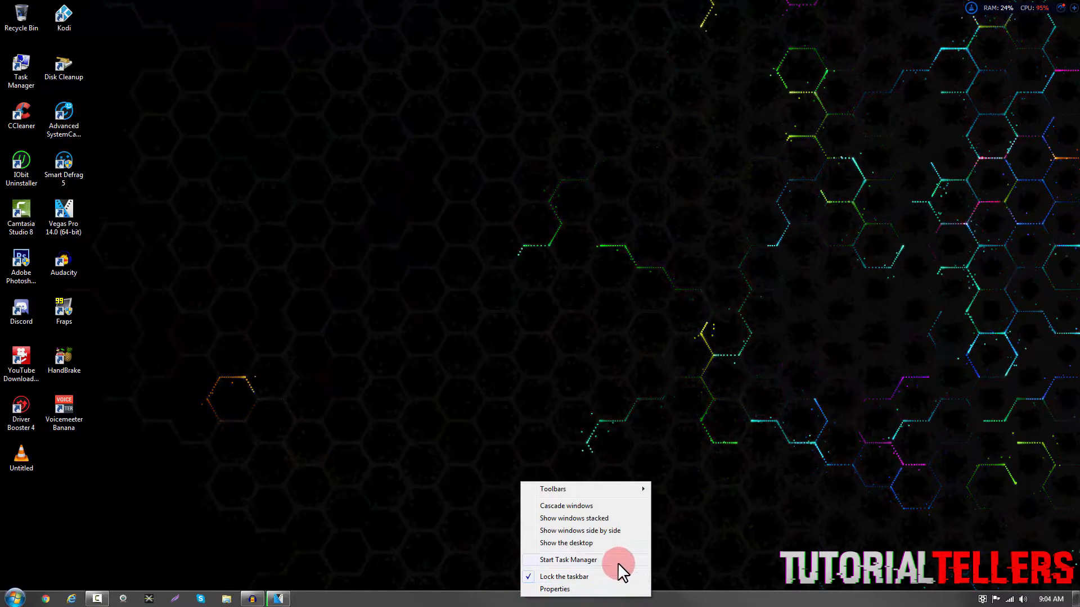
# Start Task Manager, show the Processes list and select vegas140.exe
pyautogui.click(567, 559)
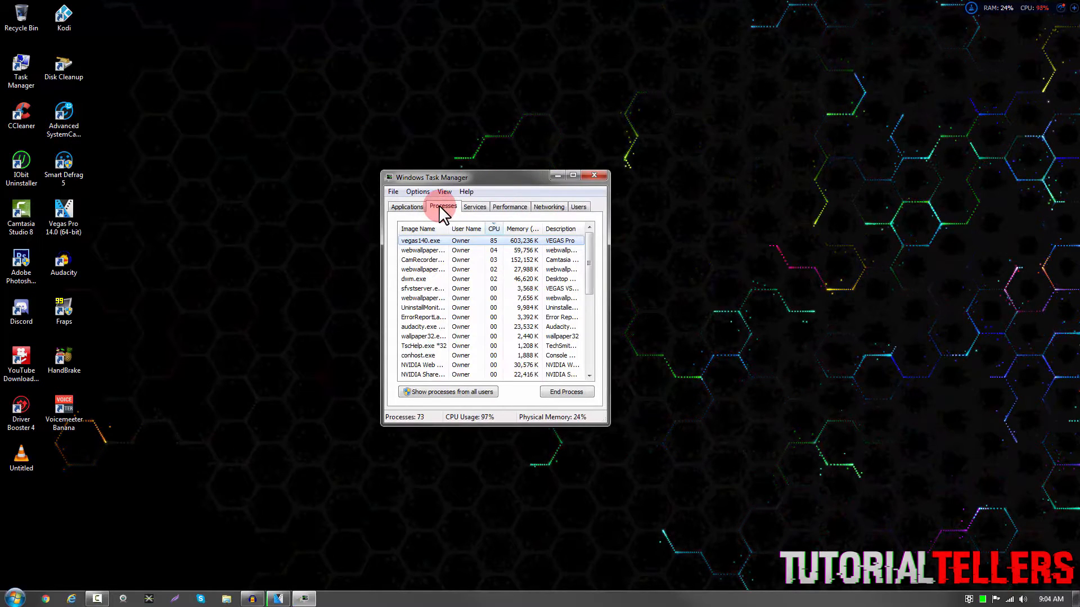
pyautogui.click(418, 229)
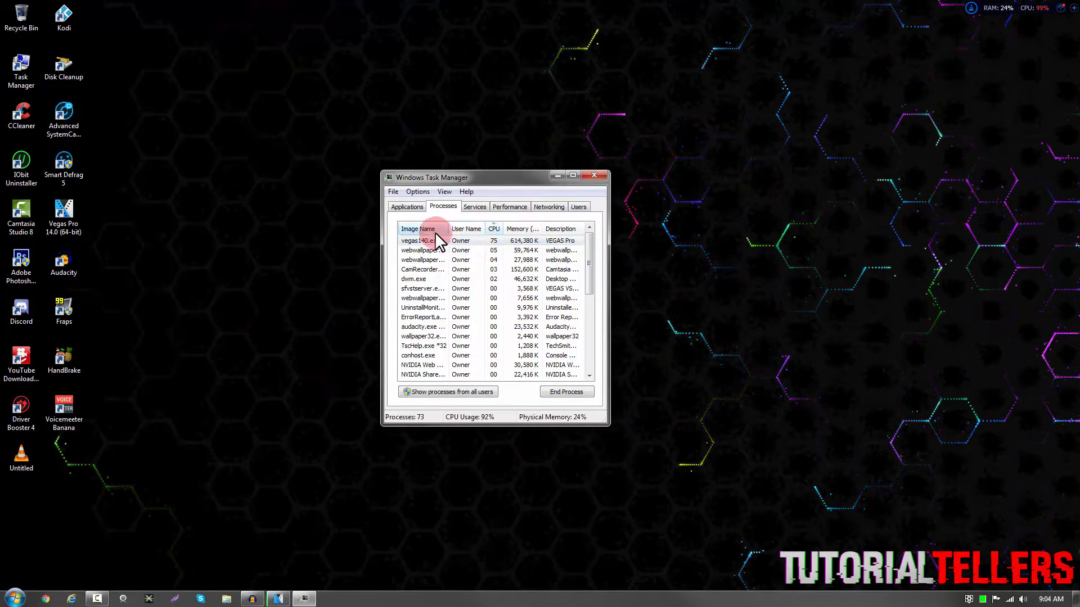
pyautogui.click(419, 241)
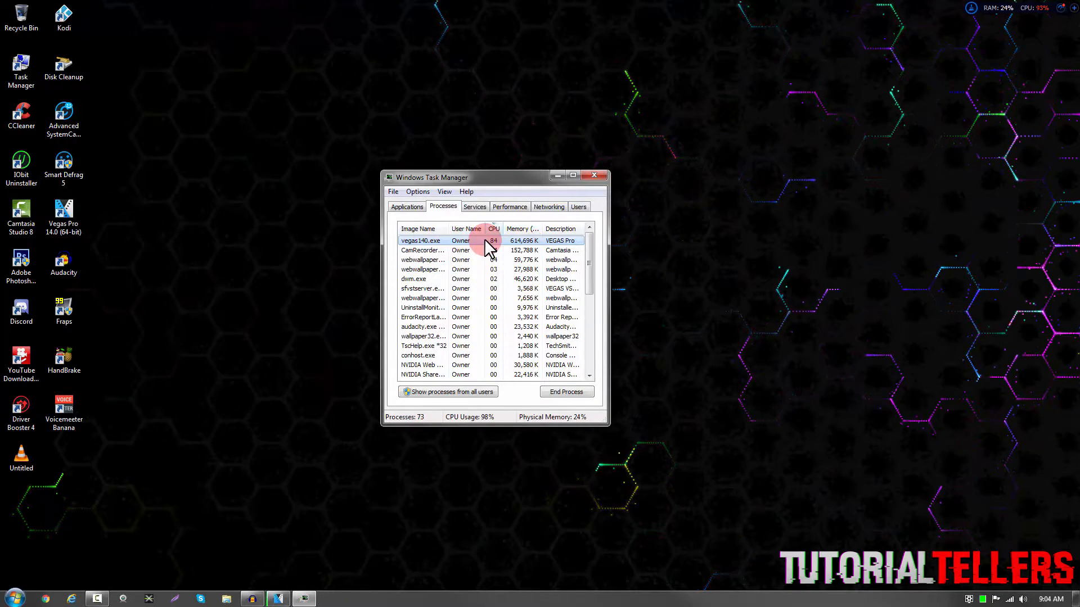
# Set vegas140.exe's affinity to CPU 0 and CPU 1 only, dropping usage to about 22%
pyautogui.rightClick(420, 241)
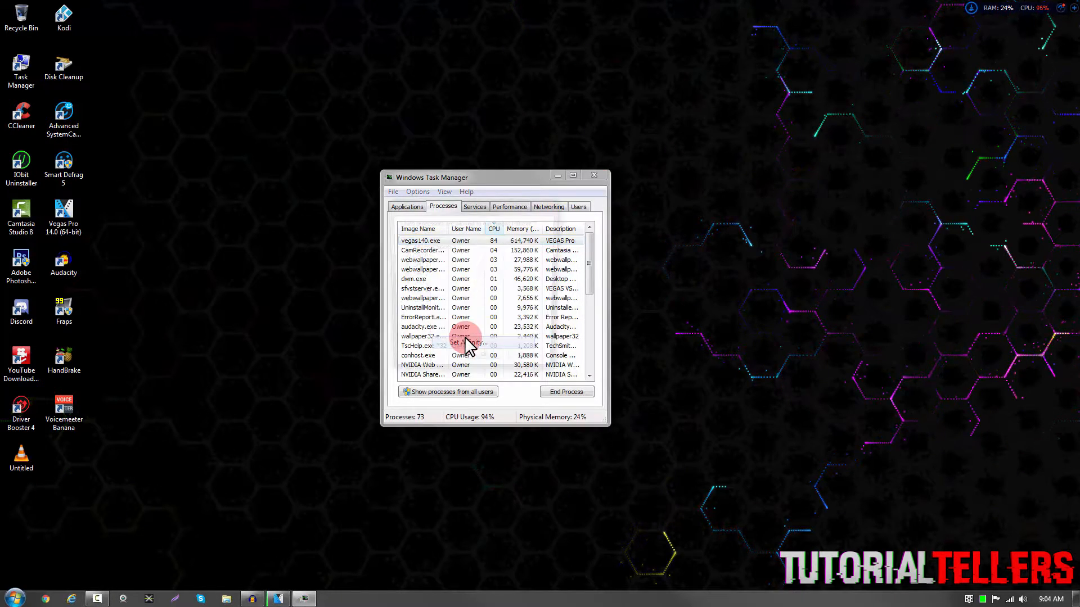
pyautogui.click(468, 343)
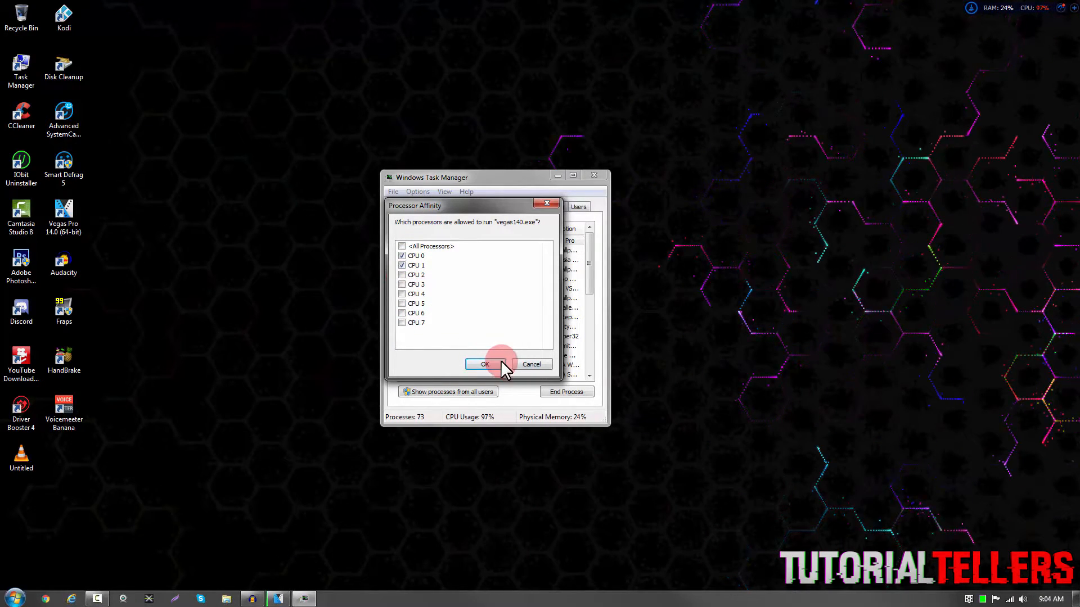
pyautogui.click(486, 364)
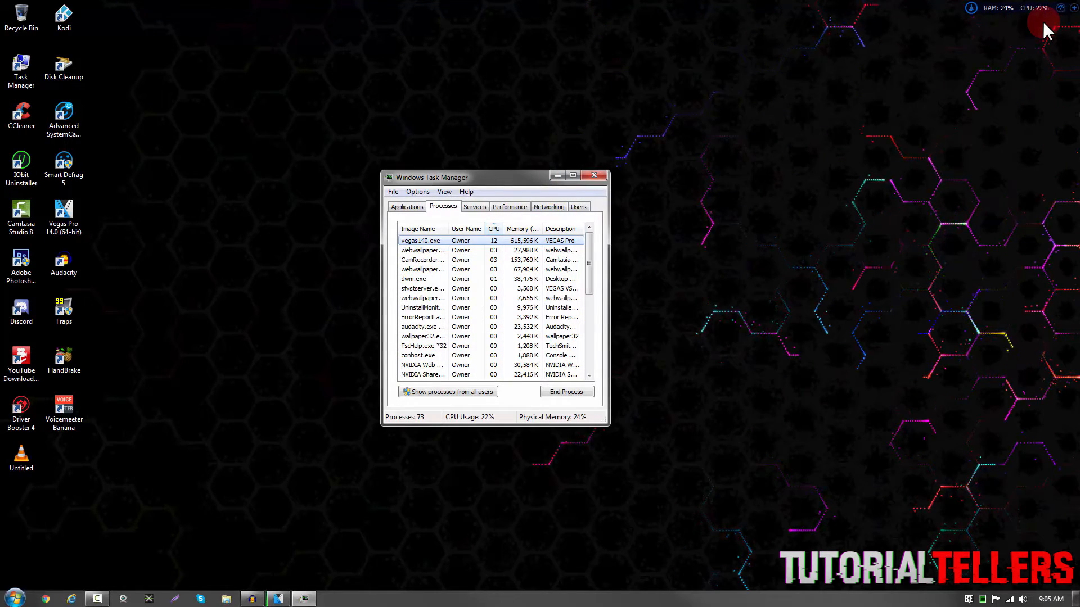
pyautogui.moveTo(285, 56)
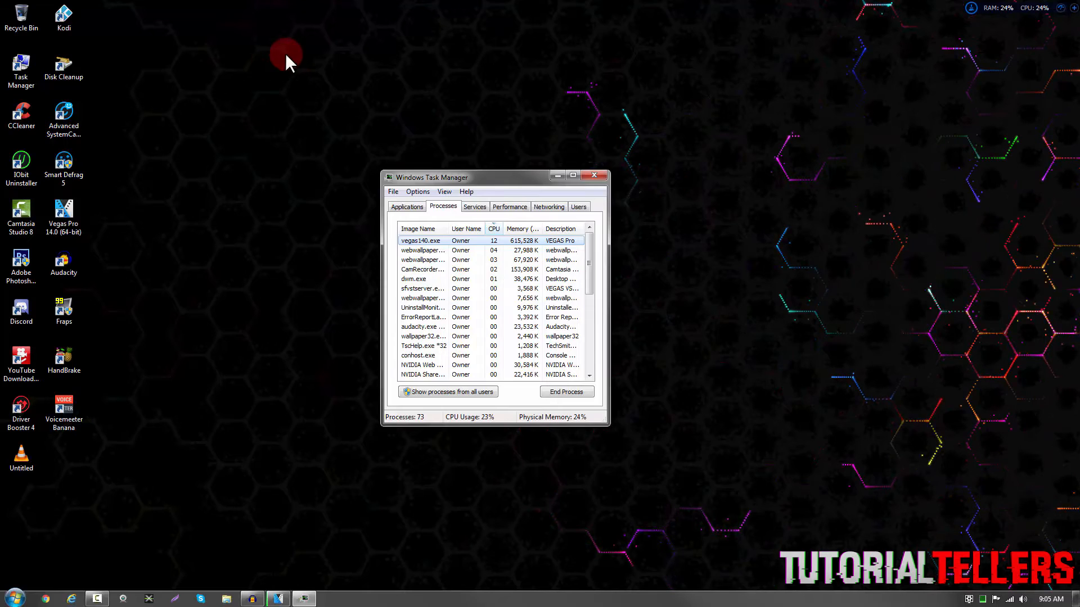